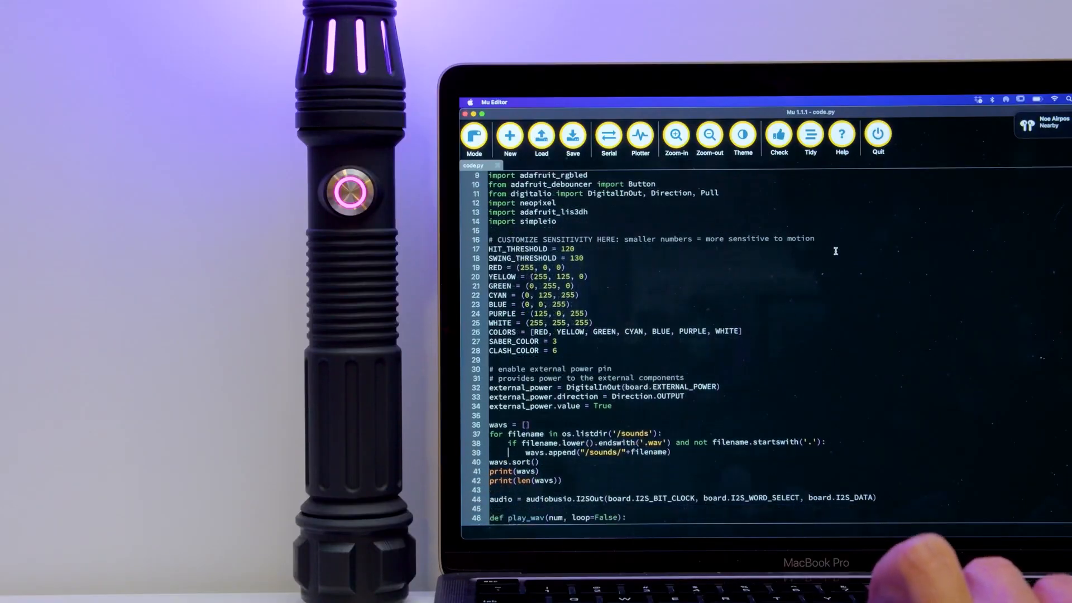
scroll("down", 3)
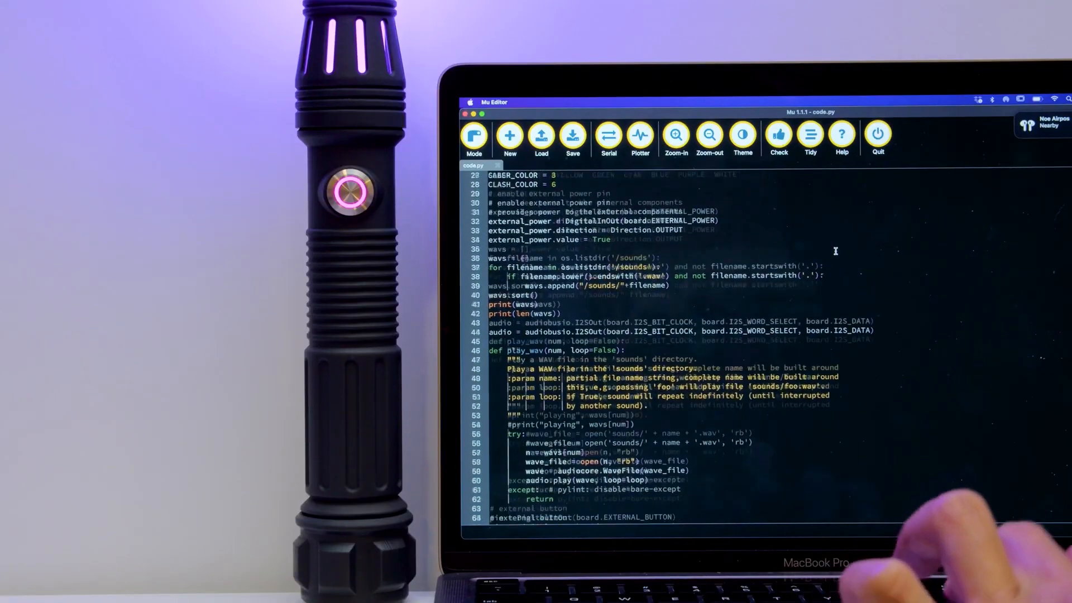
scroll("down", 3)
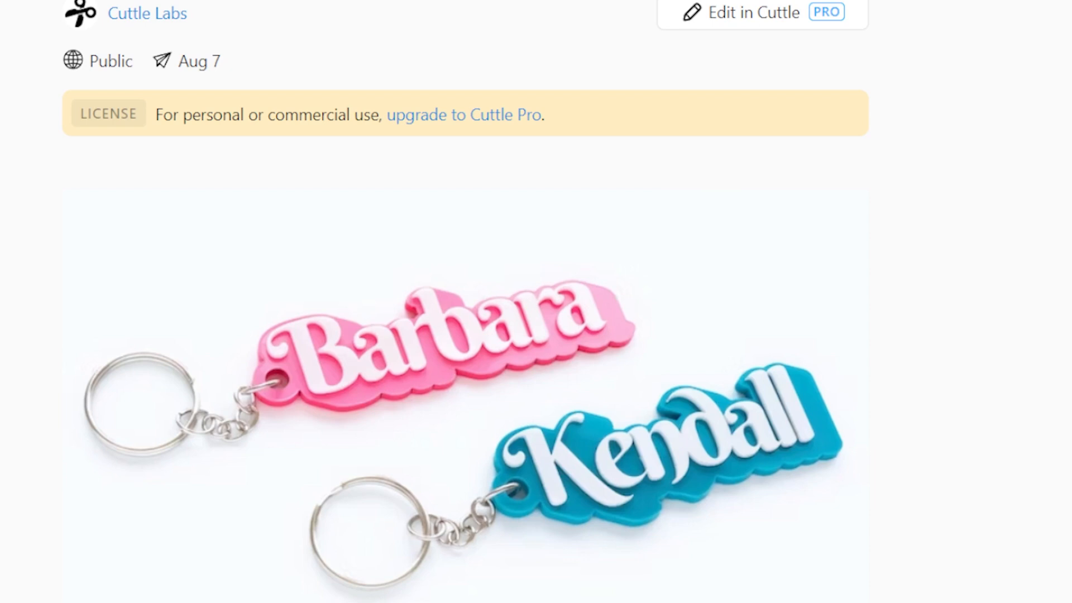
scroll("down", 3)
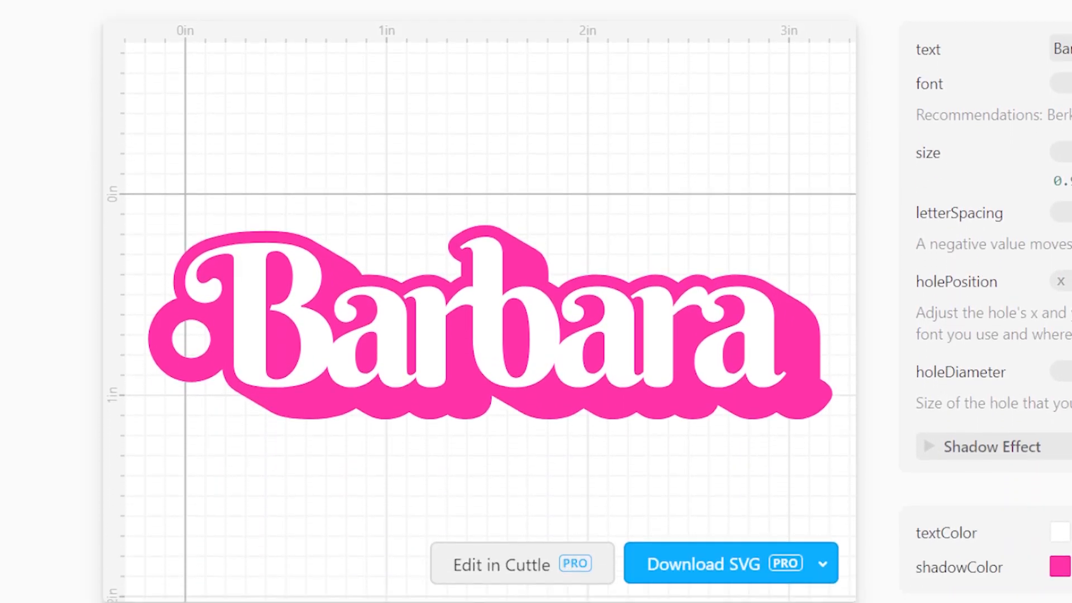
scroll("down", 3)
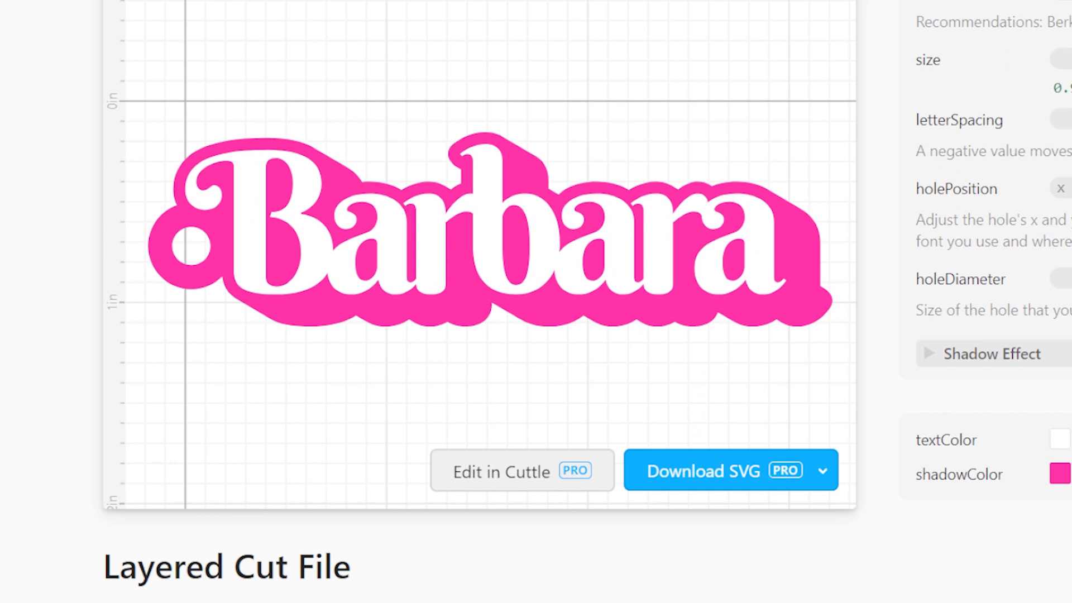
scroll("down", 3)
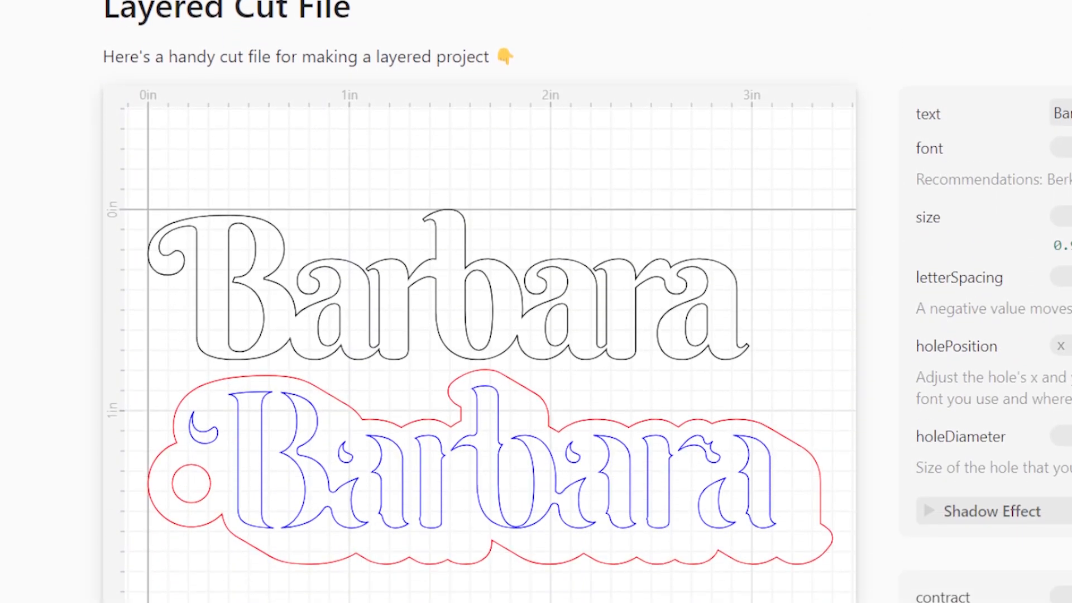
scroll("down", 3)
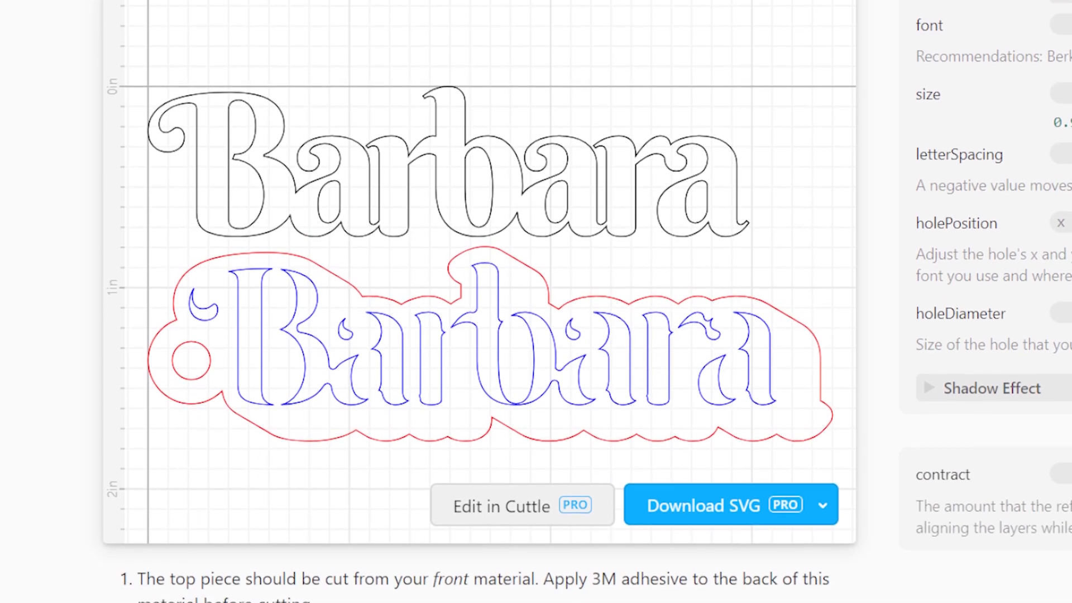